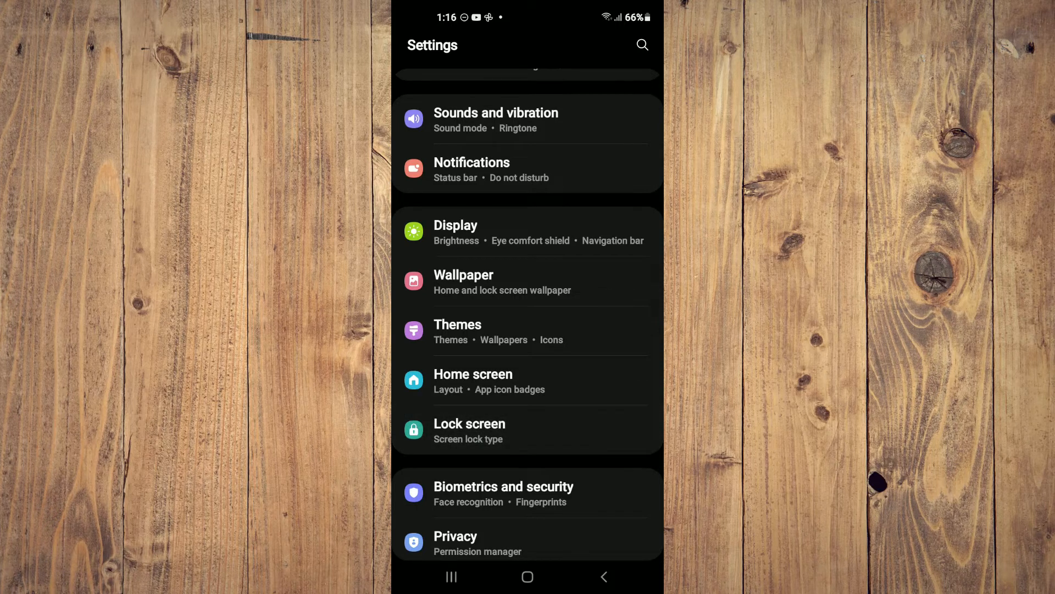
Go into the Lock screen section of Samsung Settings.
click(469, 430)
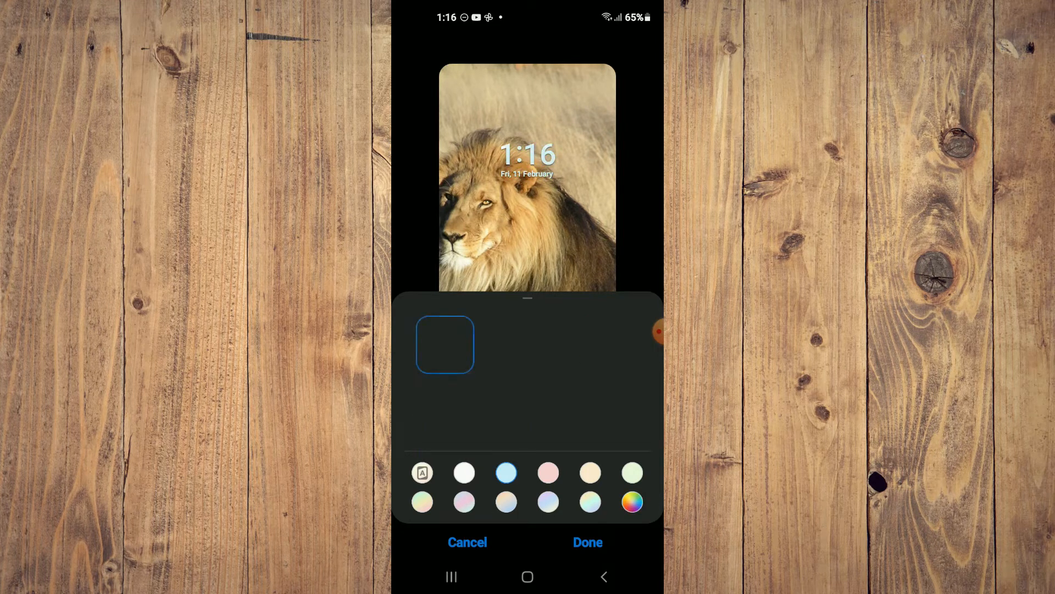
Choose the first clock layout and bring up the custom colour picker for the clock.
click(548, 473)
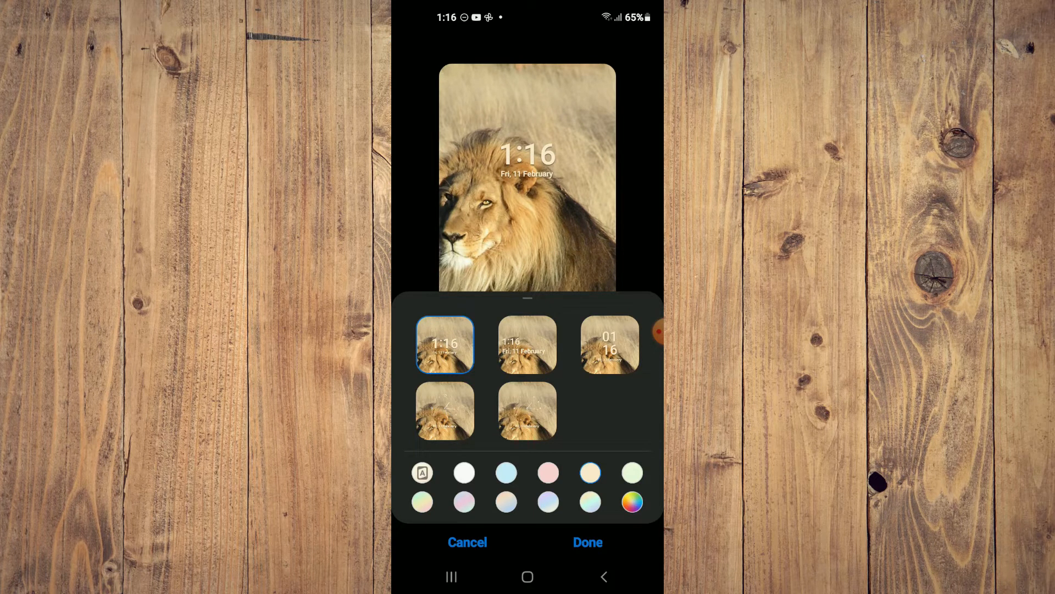
click(631, 501)
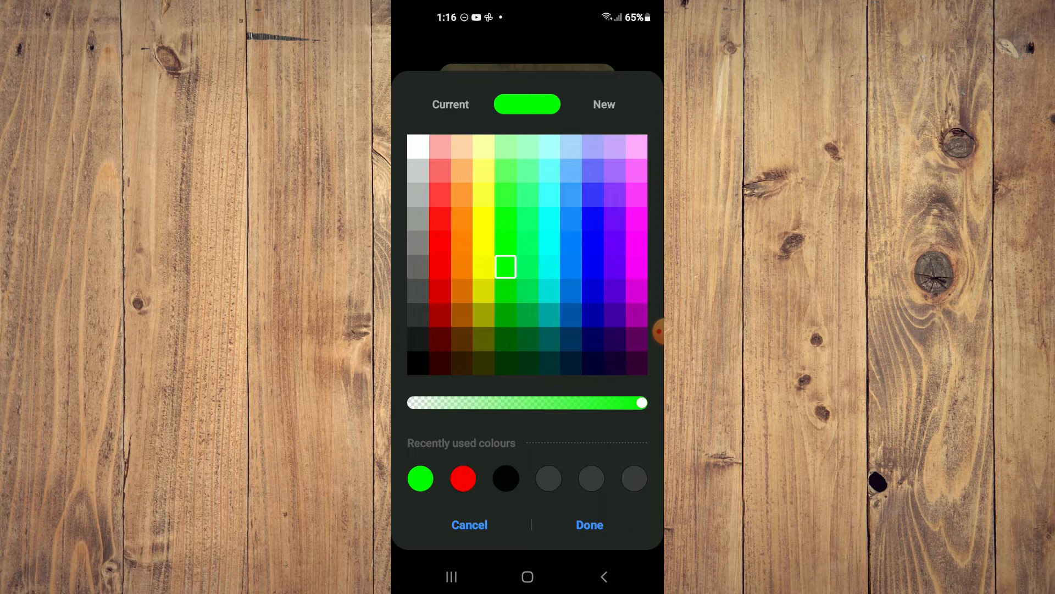
Confirm bright green as the lock screen clock colour with Done.
click(637, 241)
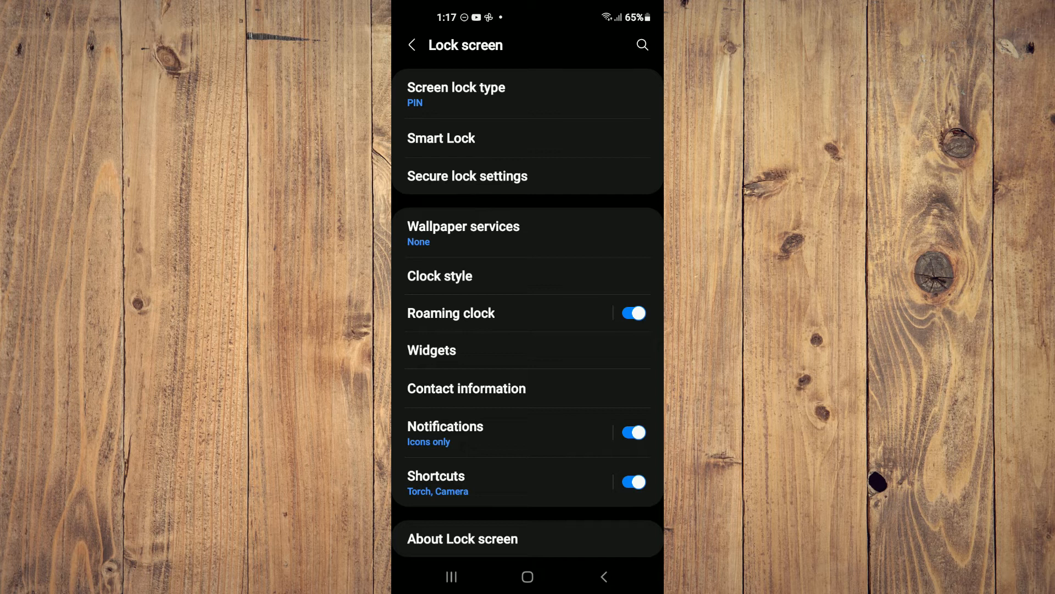
Exit Settings to the apps screen via the Home button.
click(527, 576)
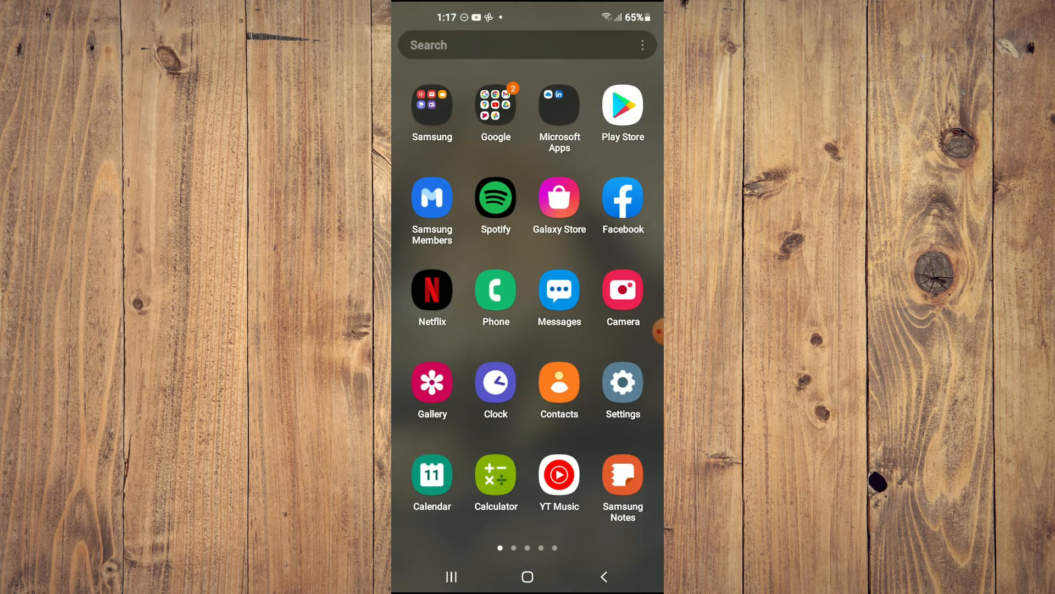